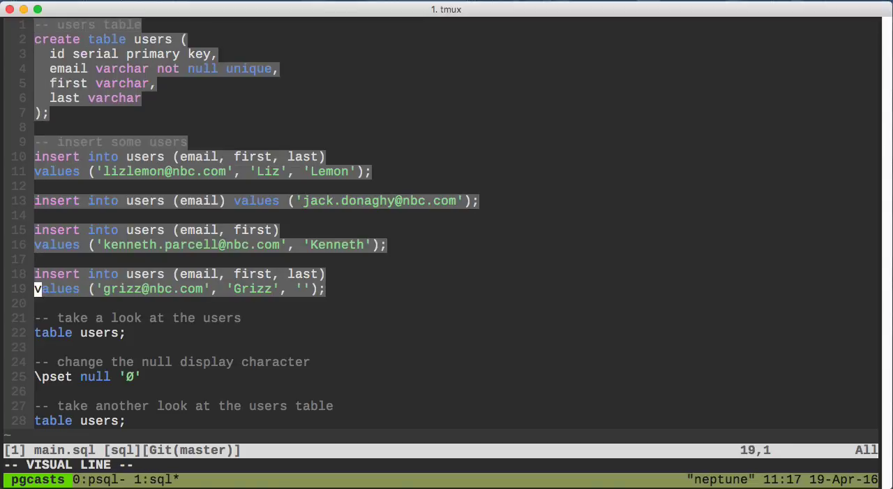
Step: Send the users table script and four insert statements to the psql pane
{"action": "key", "text": "y"}
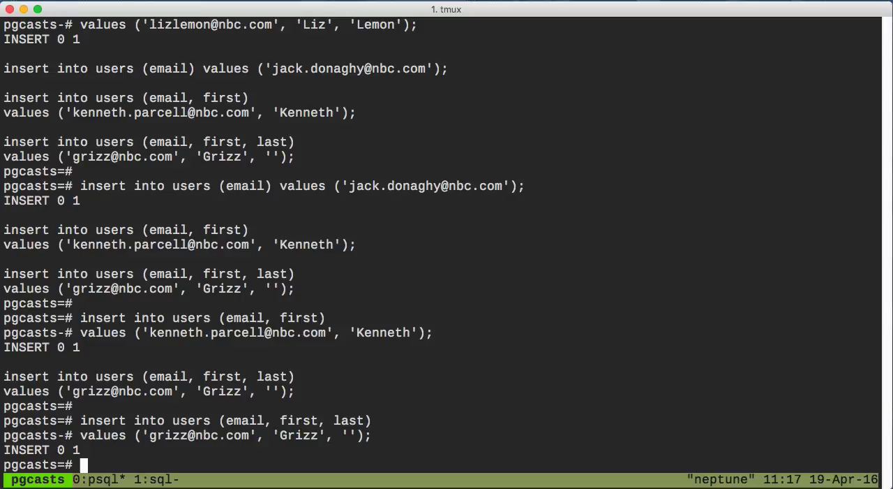
{"action": "type", "text": "table users;"}
{"action": "type", "text": "\\pset null 'Ø"}
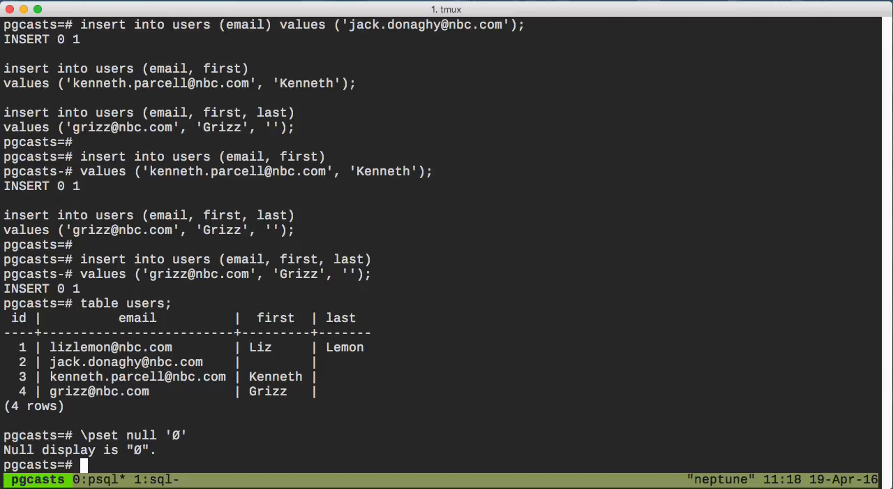
Step: List the users table again so missing names show as Ø while Grizz's empty last name stays blank
{"action": "type", "text": "ta"}
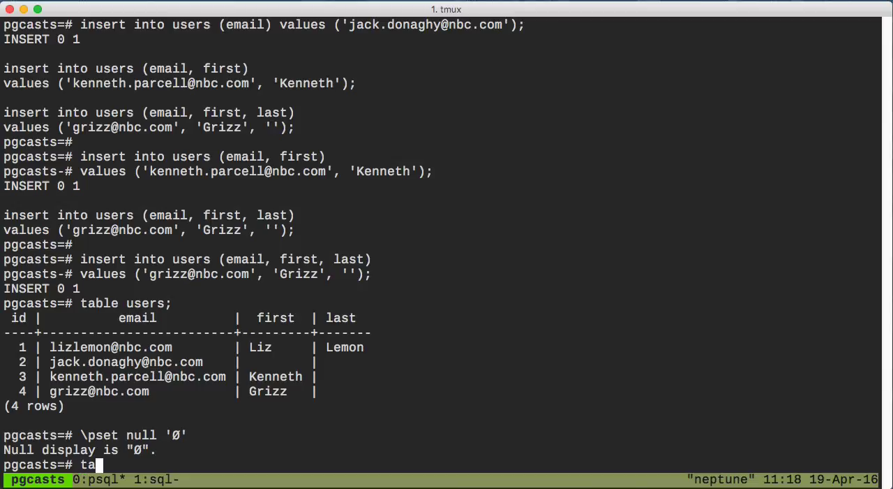
{"action": "key", "text": "Return"}
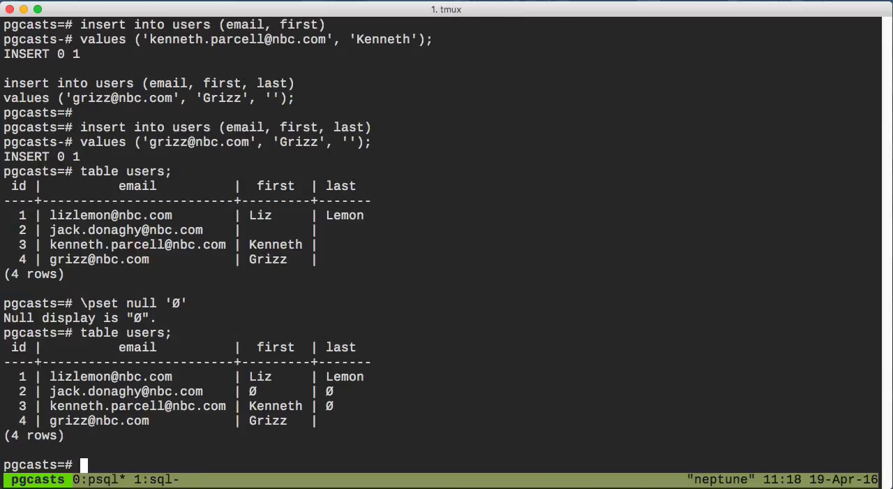